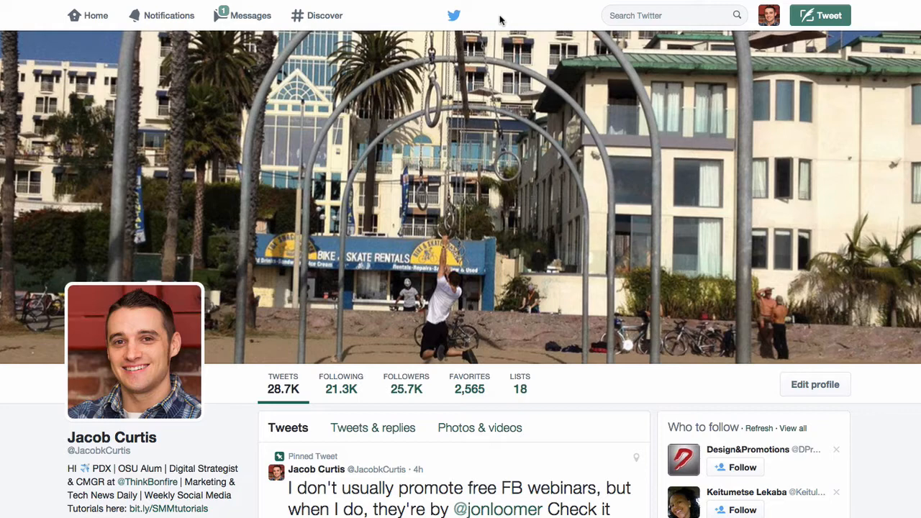
# Search Twitter for 'search' to reach the results page with filters
pyautogui.click(669, 16)
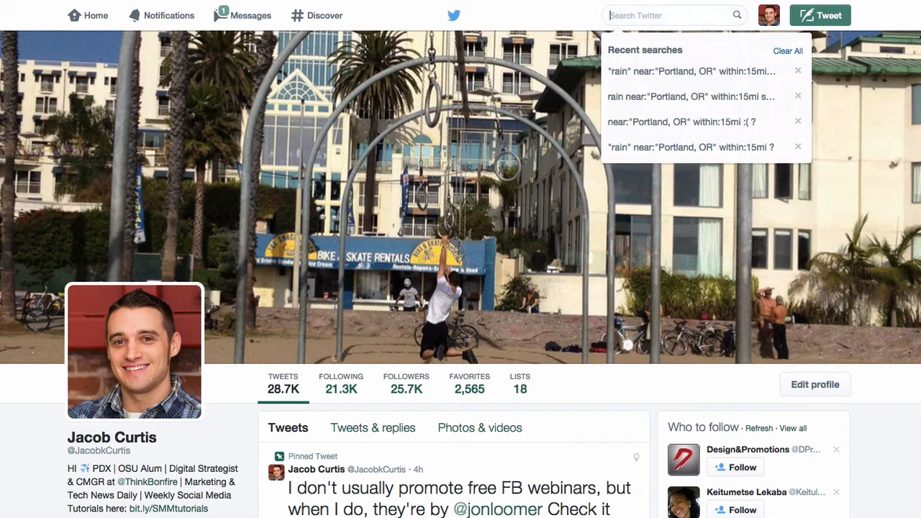
pyautogui.write('search')
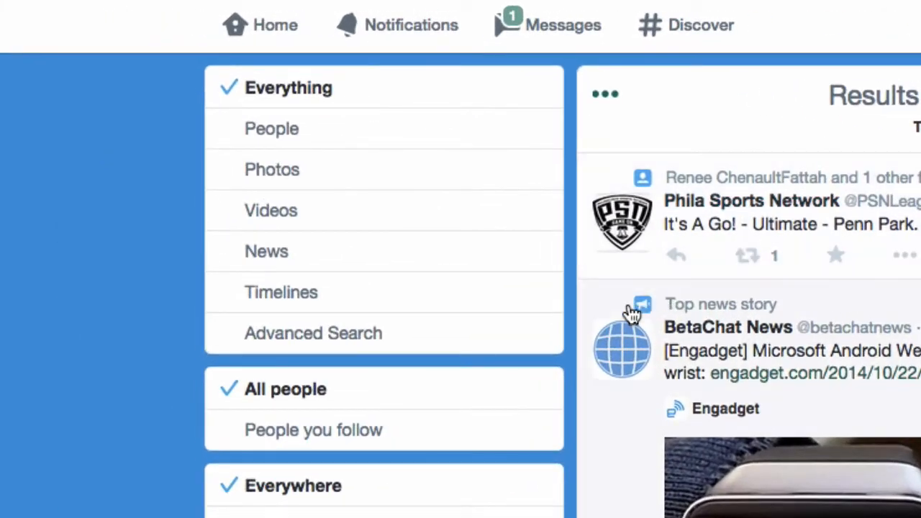
pyautogui.moveTo(498, 338)
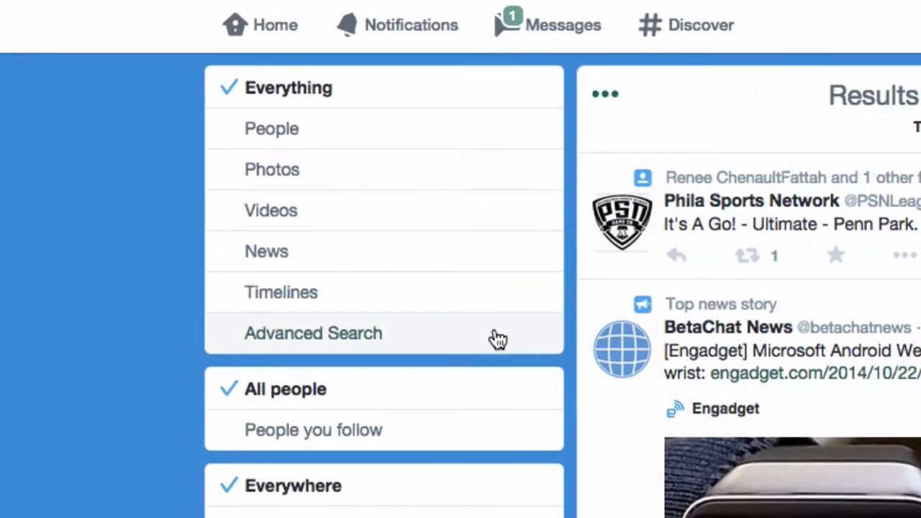
# Open Advanced Search from the left-hand filter list, with Portland, OR preset
pyautogui.click(313, 333)
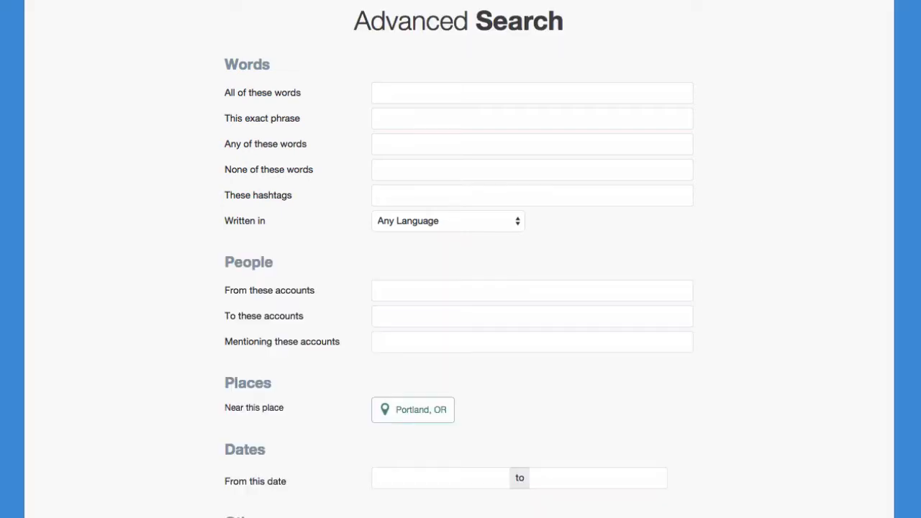
pyautogui.scroll(-3)
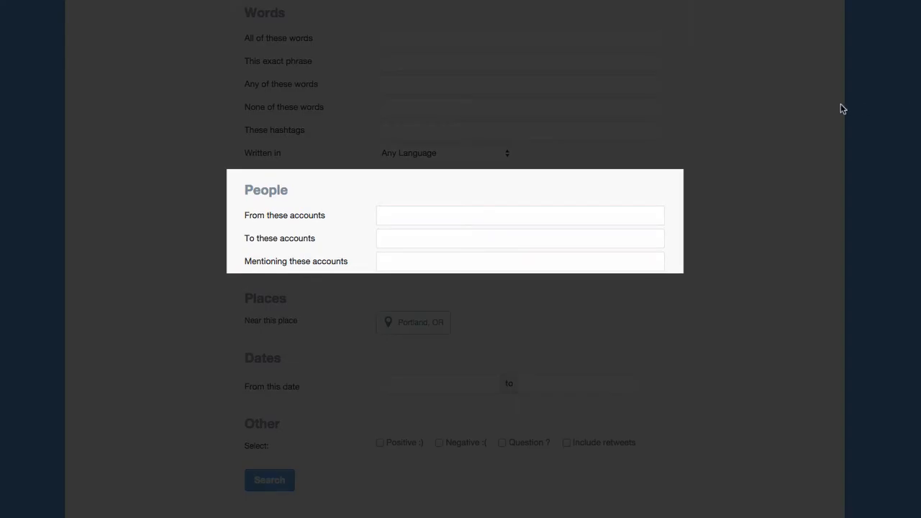
pyautogui.moveTo(801, 101)
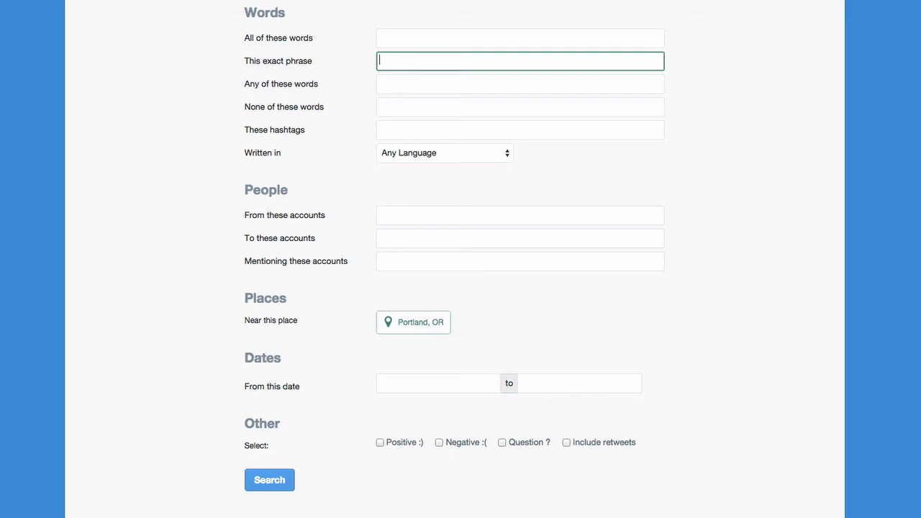
# Advanced-search exact phrase 'rain', questions only, dated 2014-10-16 to 2014-10-22
pyautogui.write('rain')
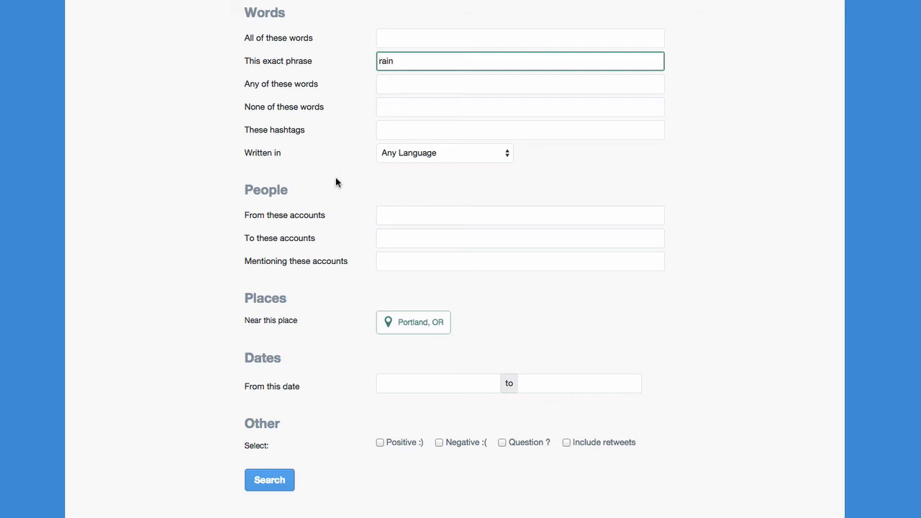
pyautogui.scroll(-3)
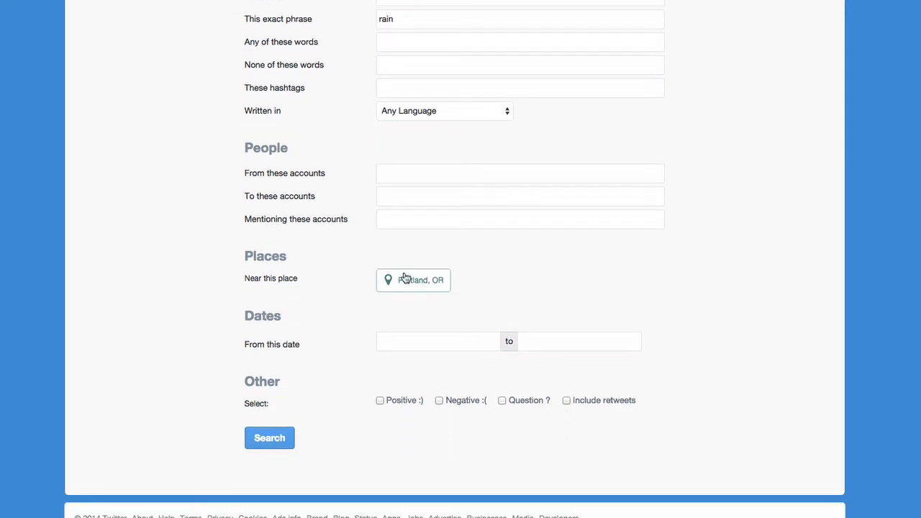
pyautogui.click(502, 400)
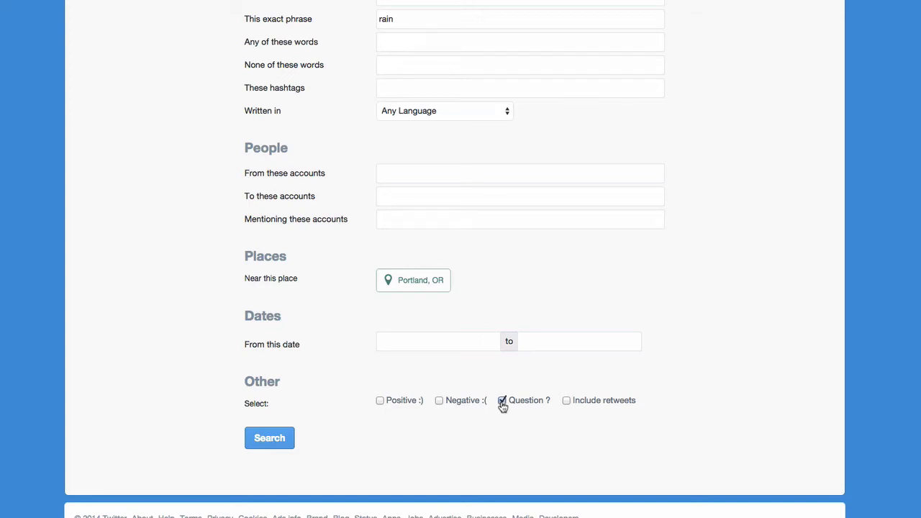
pyautogui.write('2014-10-16')
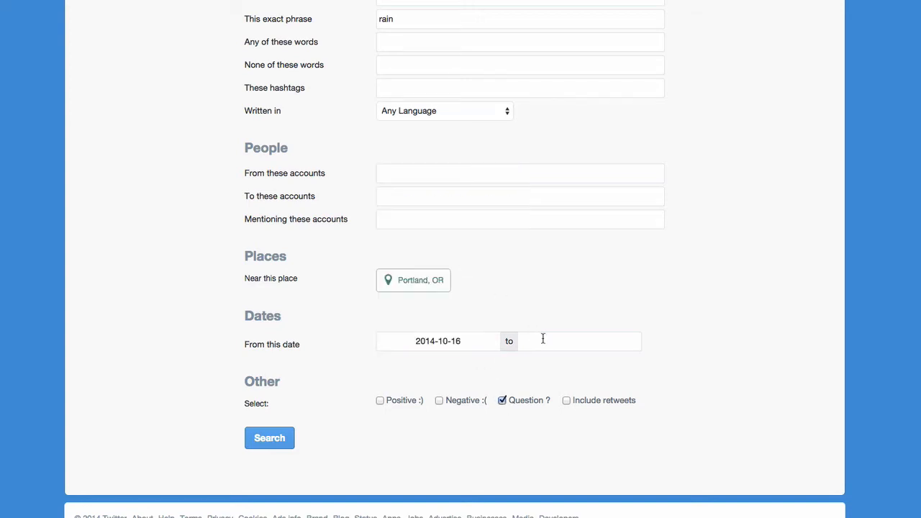
pyautogui.write('2014-10-22')
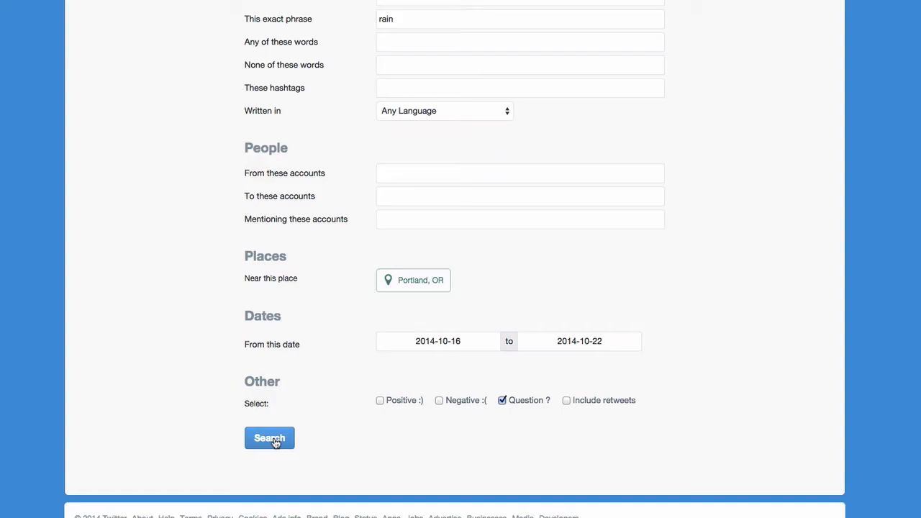
pyautogui.click(269, 438)
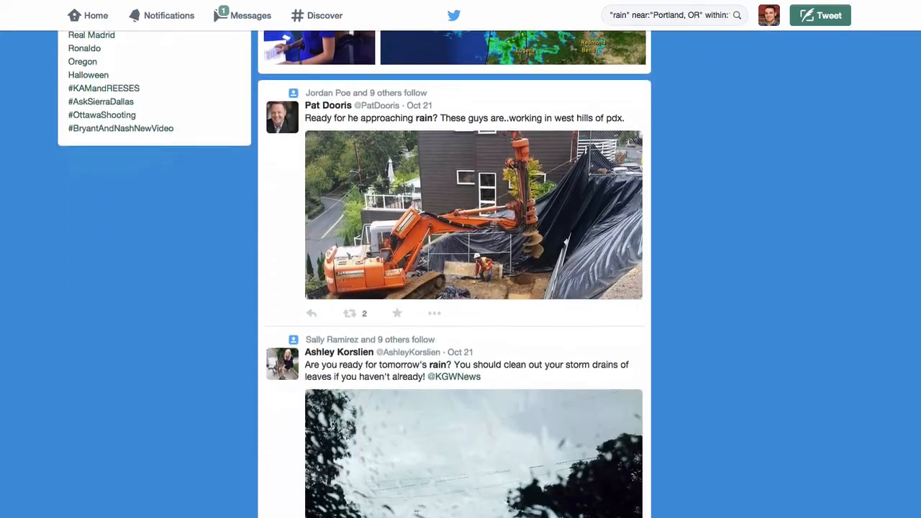
pyautogui.scroll(-3)
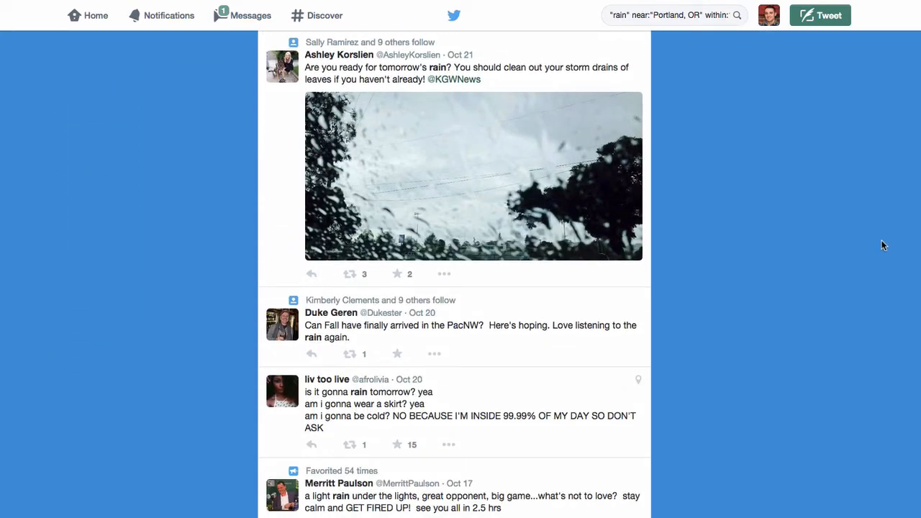
pyautogui.scroll(-3)
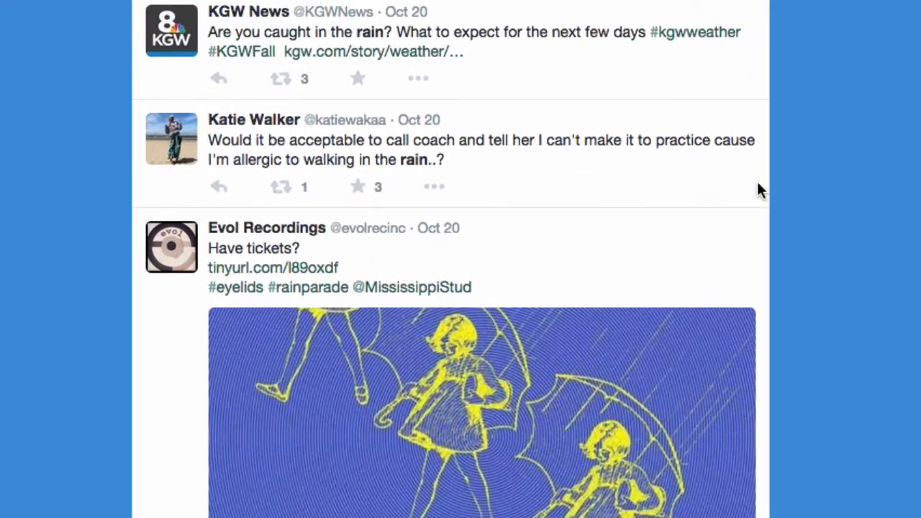
pyautogui.click(219, 186)
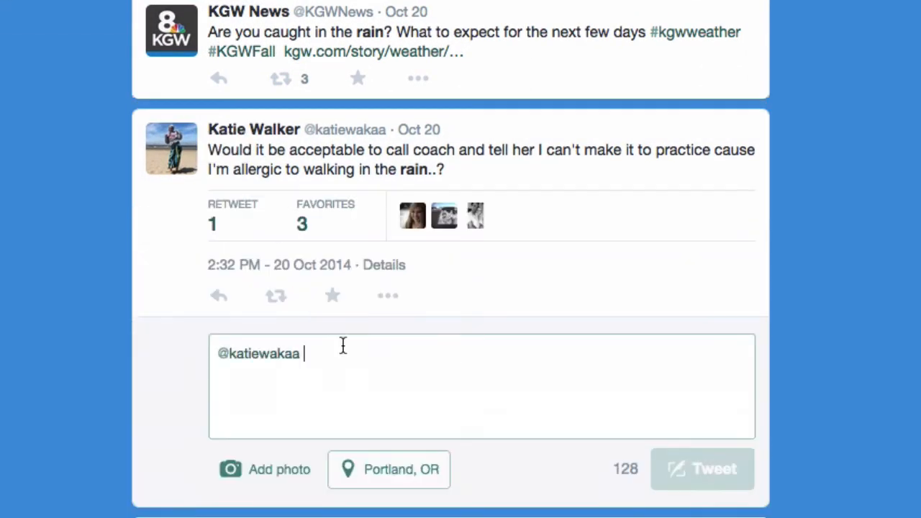
pyautogui.write('S')
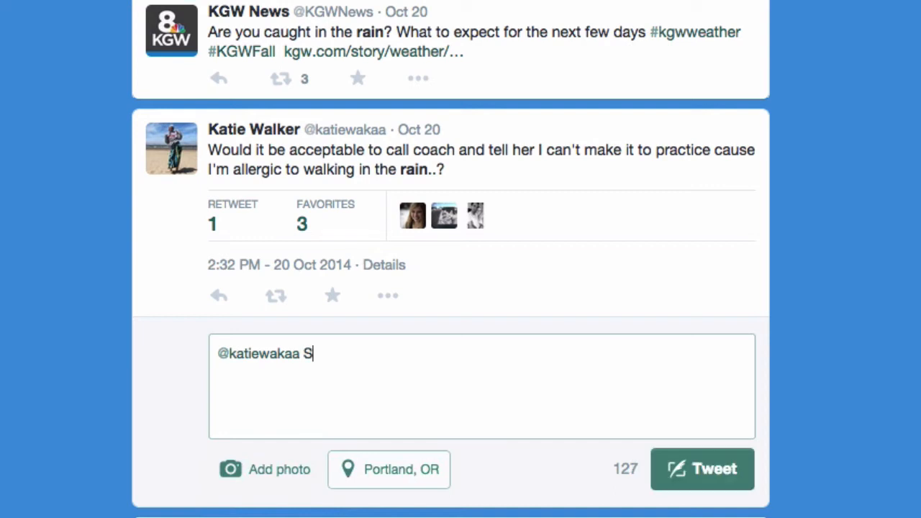
pyautogui.write('ounds like you could use')
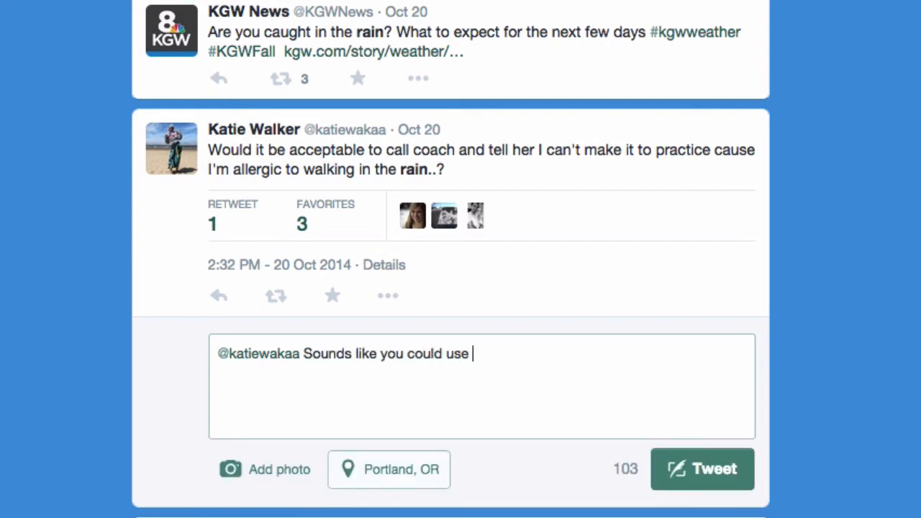
pyautogui.write('our rain boo')
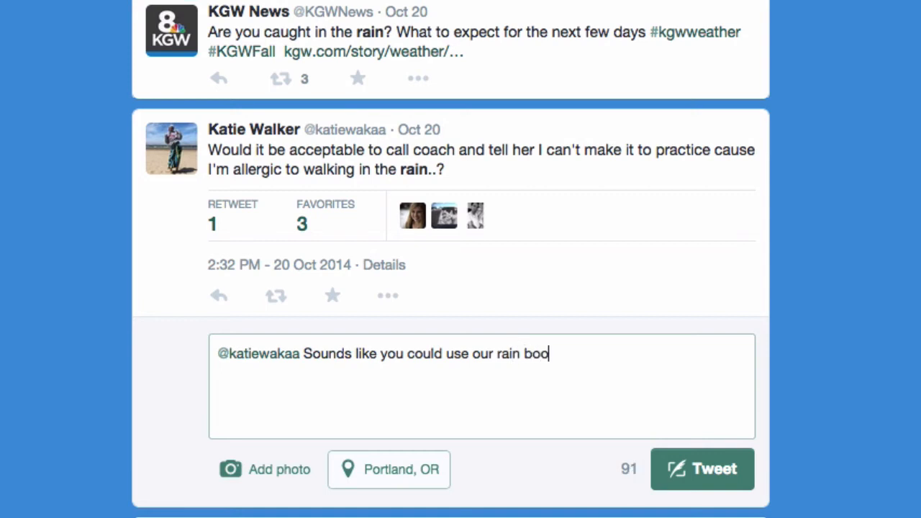
pyautogui.write('ts!')
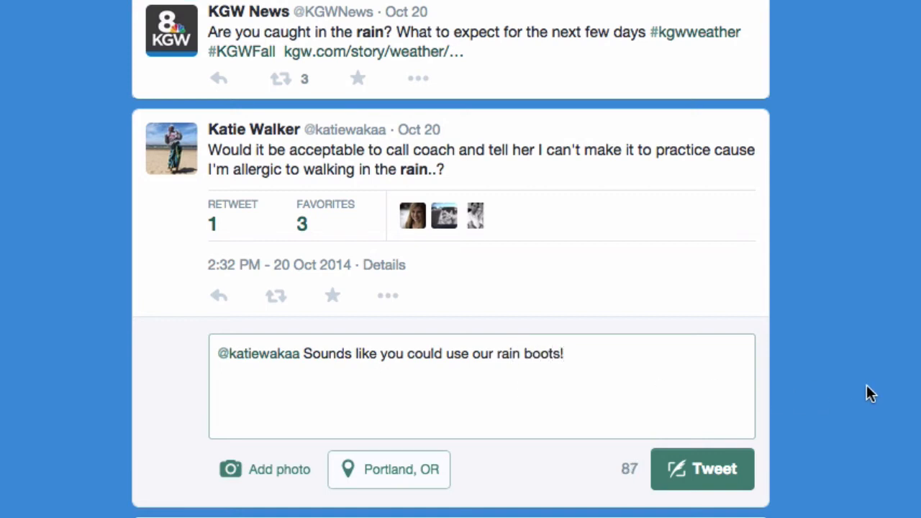